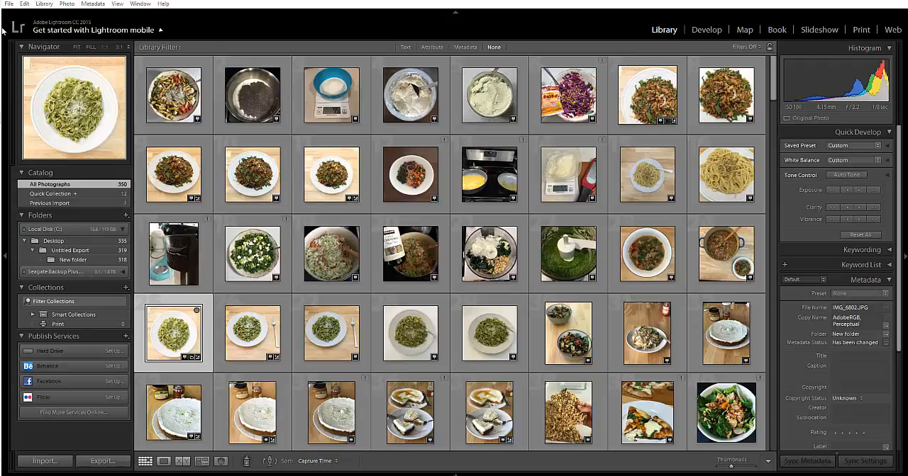
# Import the twelve food photos from Desktop > Untitled Export > New folder into the catalog.
pyautogui.click(8, 3)
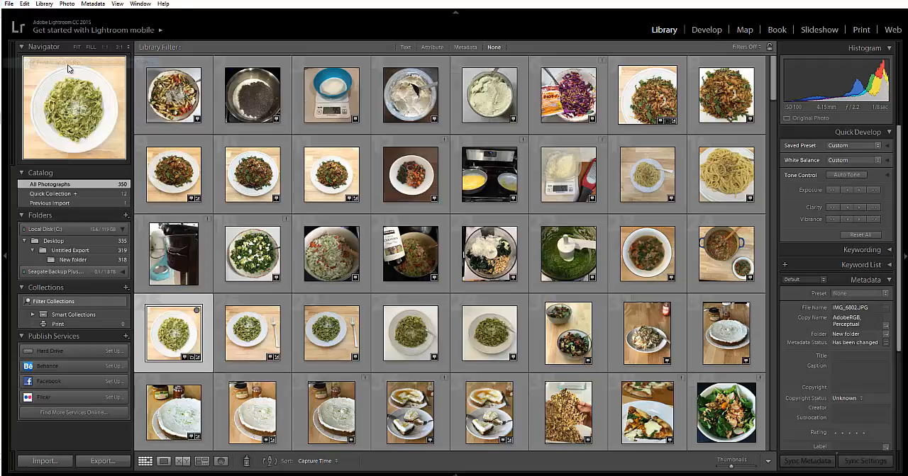
pyautogui.click(44, 461)
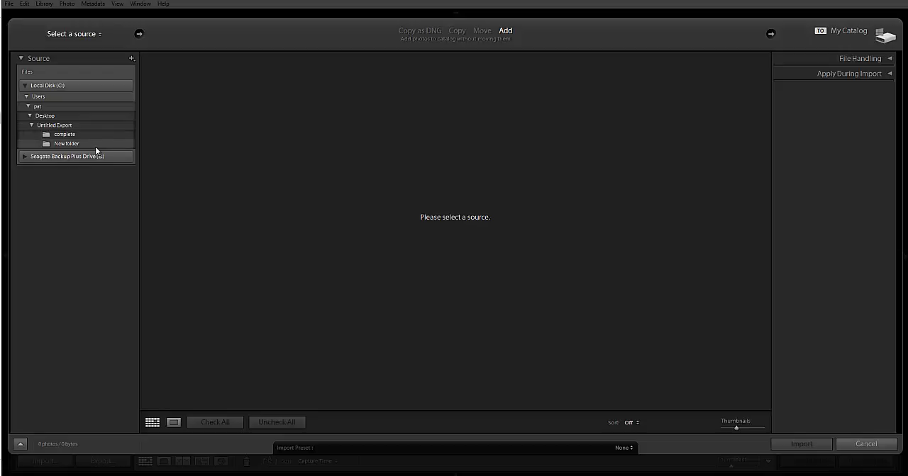
pyautogui.click(65, 144)
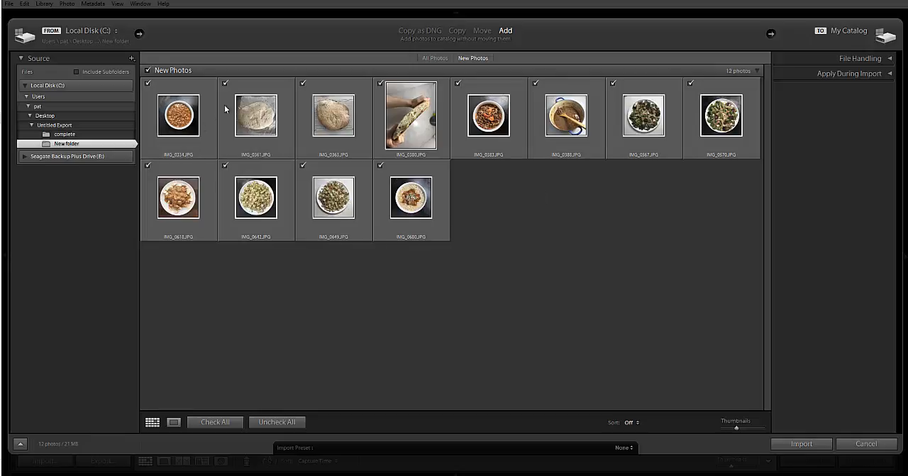
pyautogui.moveTo(317, 225)
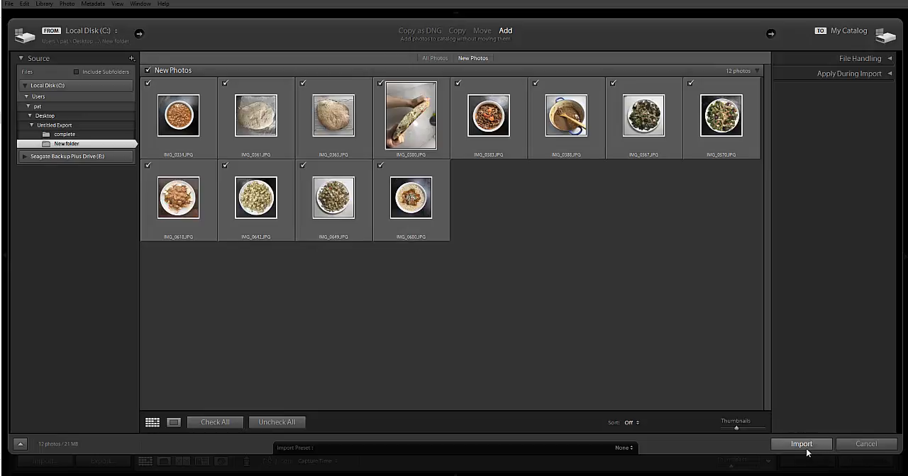
pyautogui.click(801, 444)
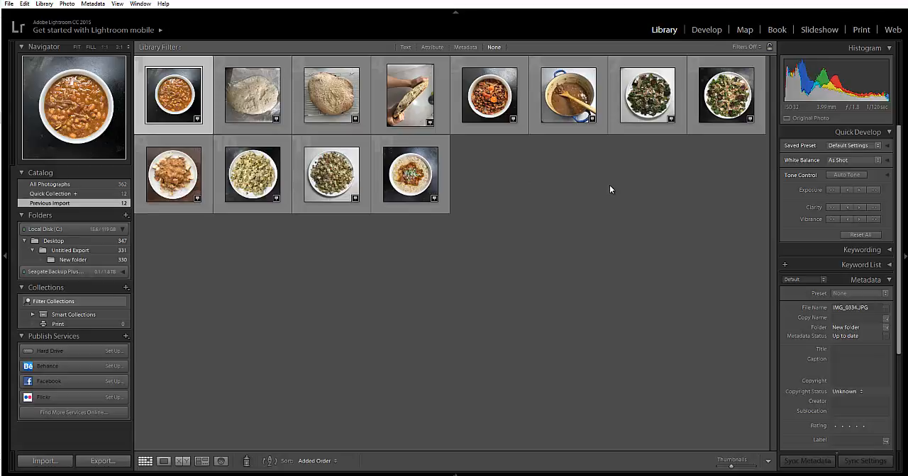
pyautogui.moveTo(97, 189)
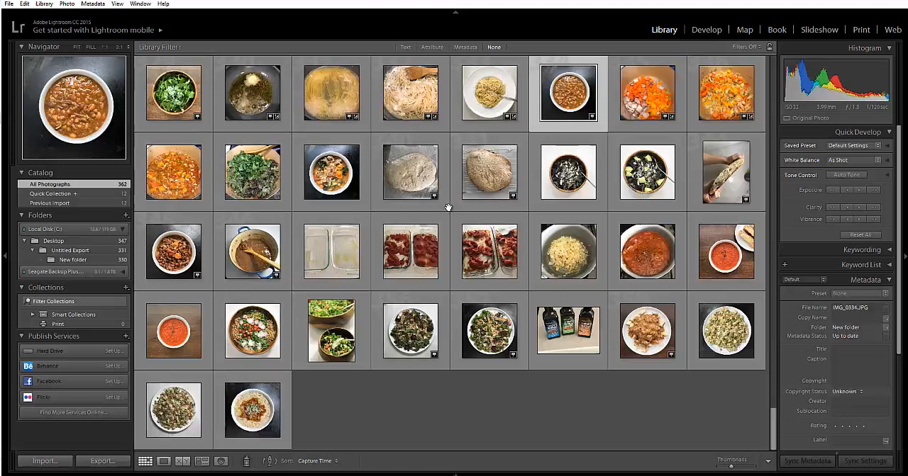
pyautogui.scroll(-3)
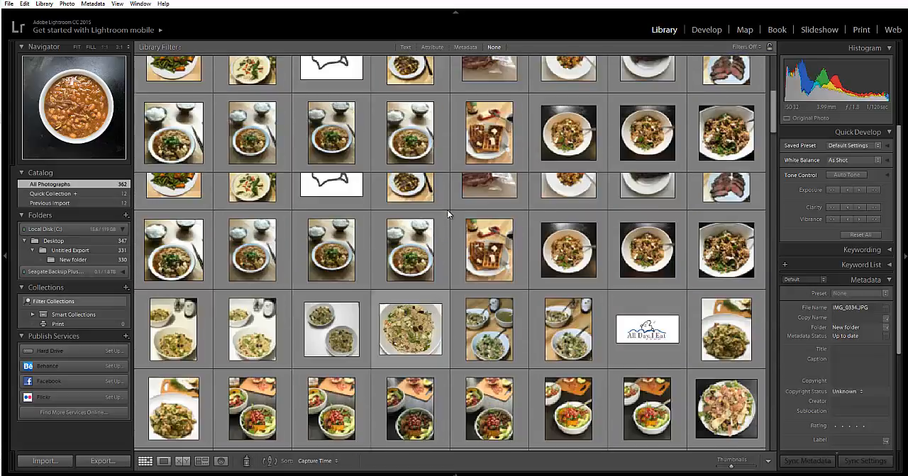
pyautogui.scroll(-3)
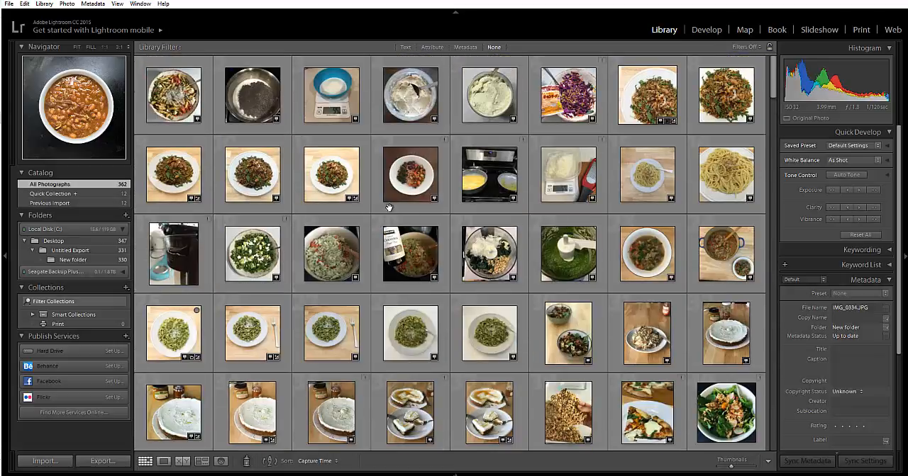
pyautogui.click(410, 254)
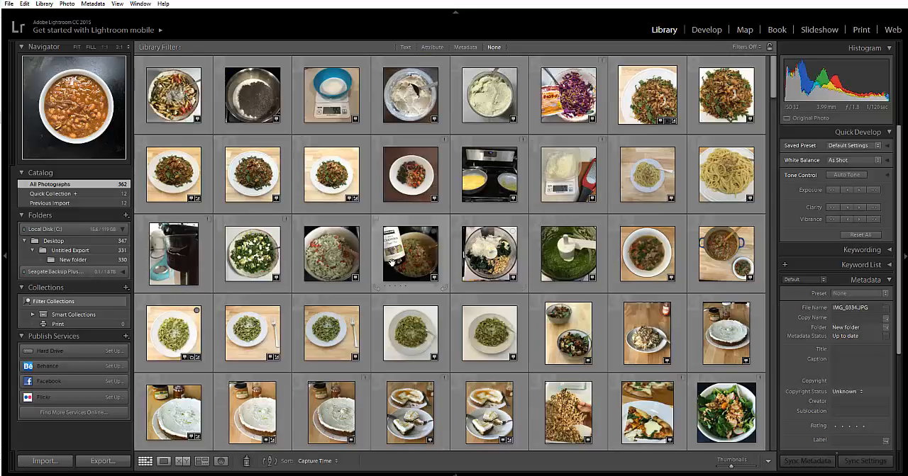
pyautogui.click(49, 203)
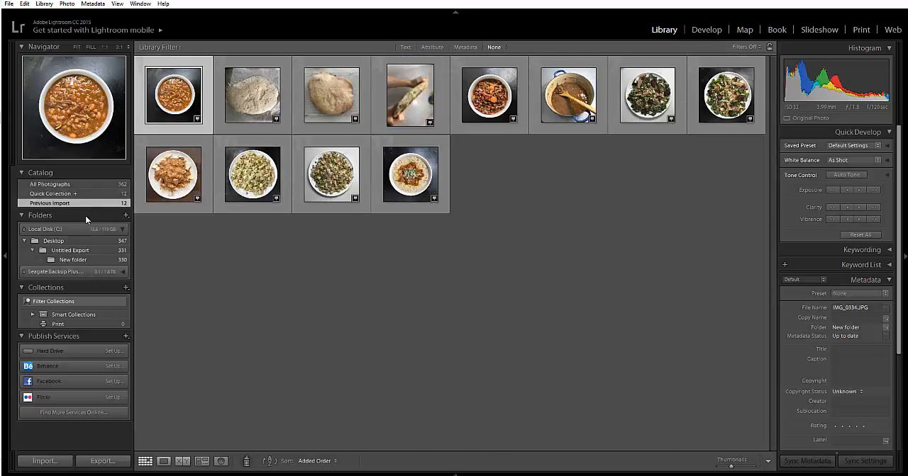
pyautogui.moveTo(529, 364)
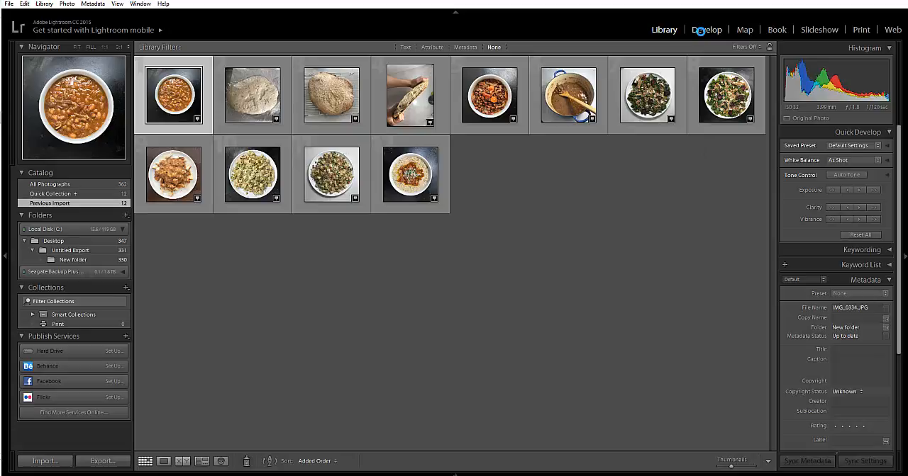
# Open the bean stew photo in Develop and turn on Soft Proofing (AdobeRGB preview).
pyautogui.click(707, 29)
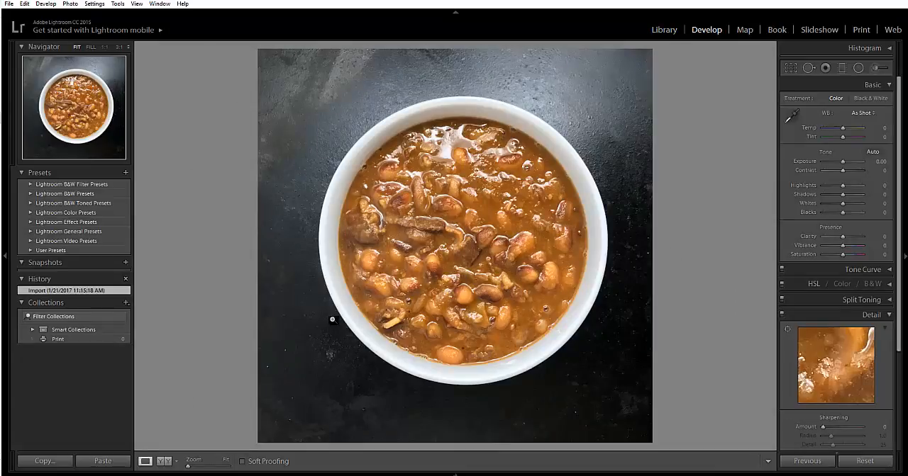
pyautogui.click(242, 462)
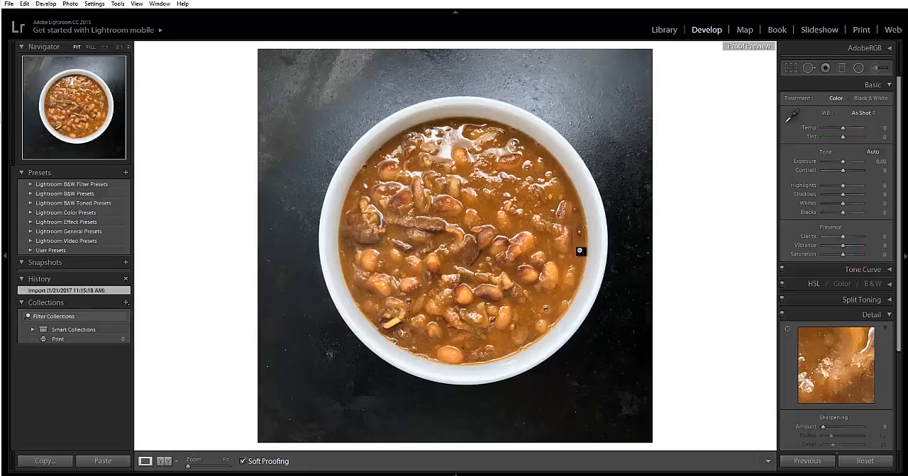
pyautogui.moveTo(709, 289)
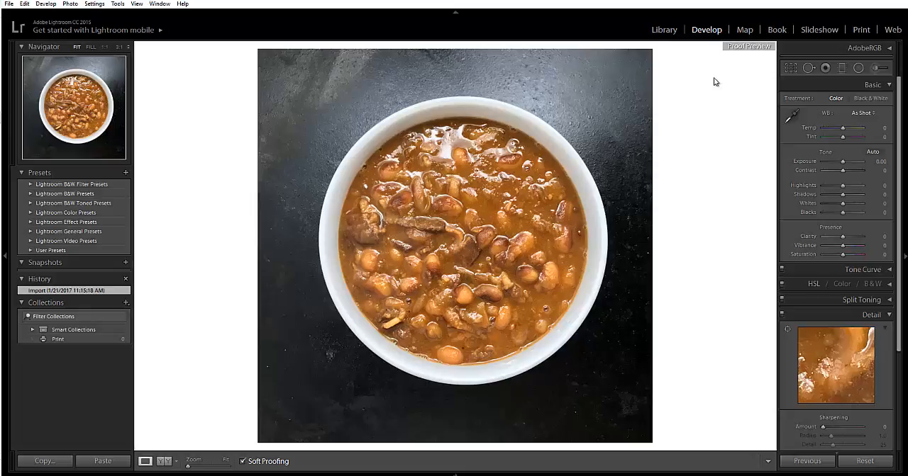
pyautogui.moveTo(782, 147)
pyautogui.write('-40')
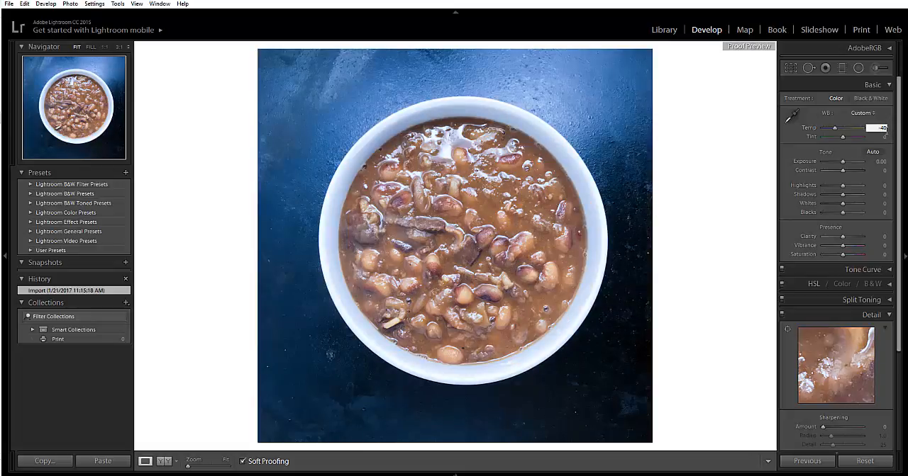
# Warm the stew photo's white balance temperature to +3.
pyautogui.moveTo(857, 128); pyautogui.dragTo(882, 128)
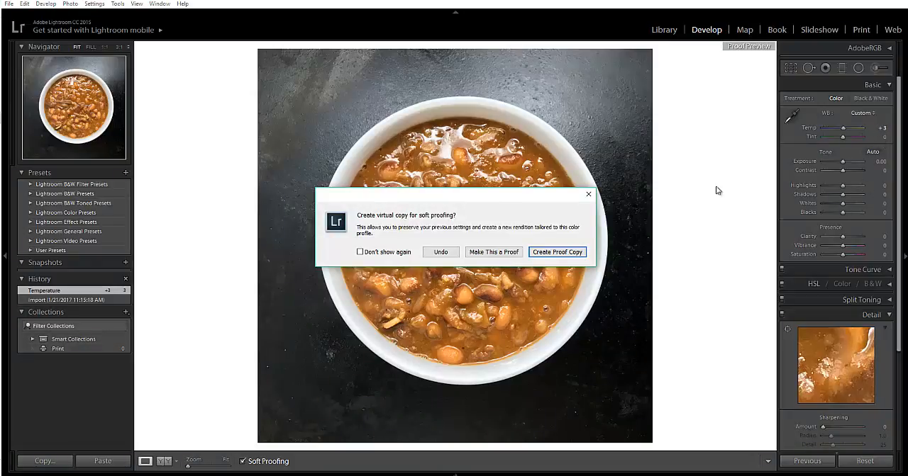
pyautogui.moveTo(370, 225)
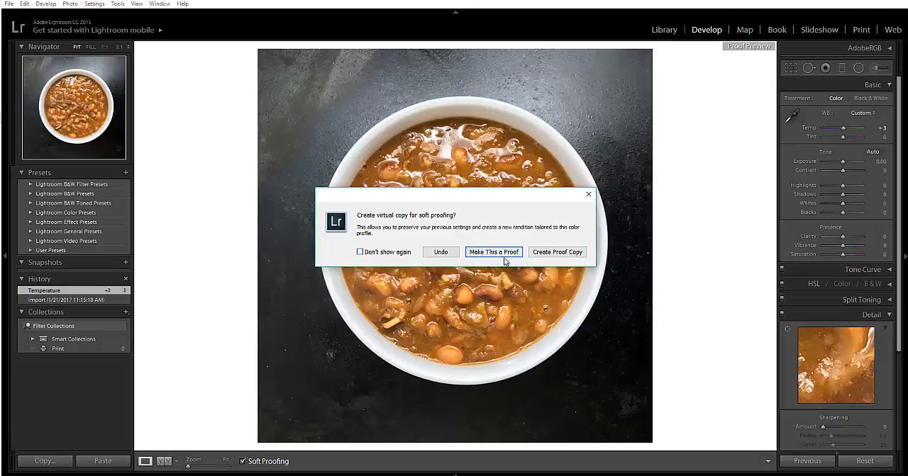
# Choose Make This a Proof so the original stew photo becomes the proof.
pyautogui.click(493, 252)
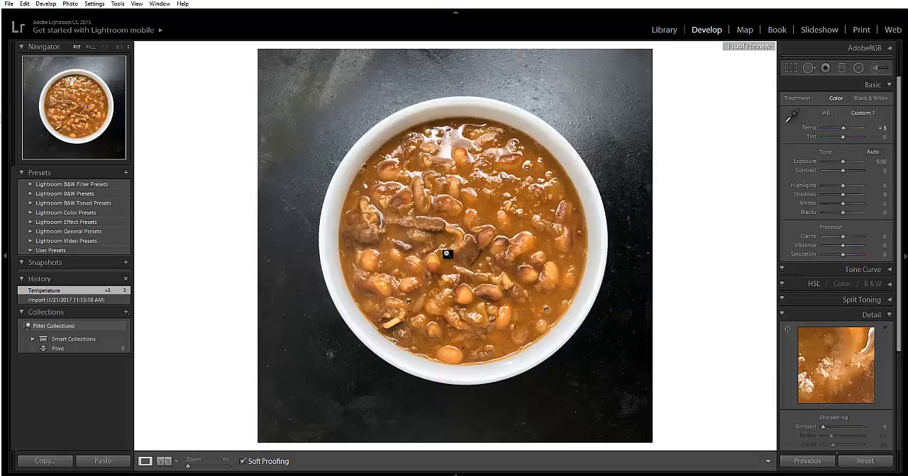
pyautogui.moveTo(555, 247)
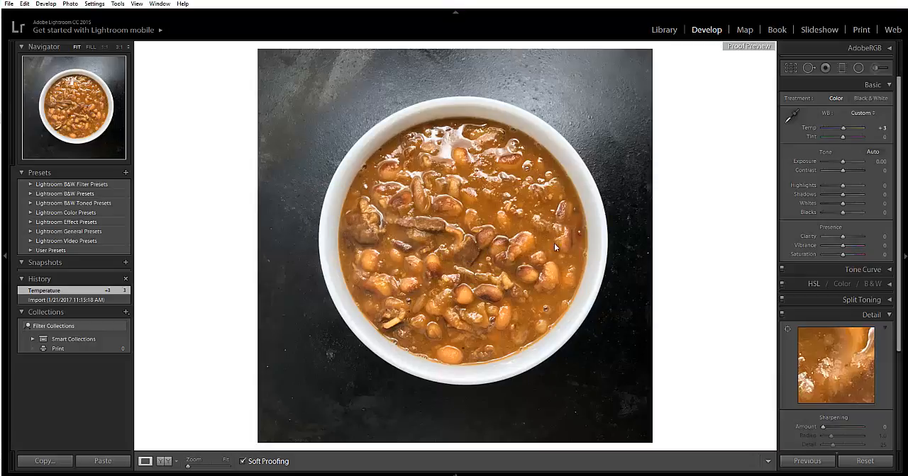
pyautogui.moveTo(691, 174)
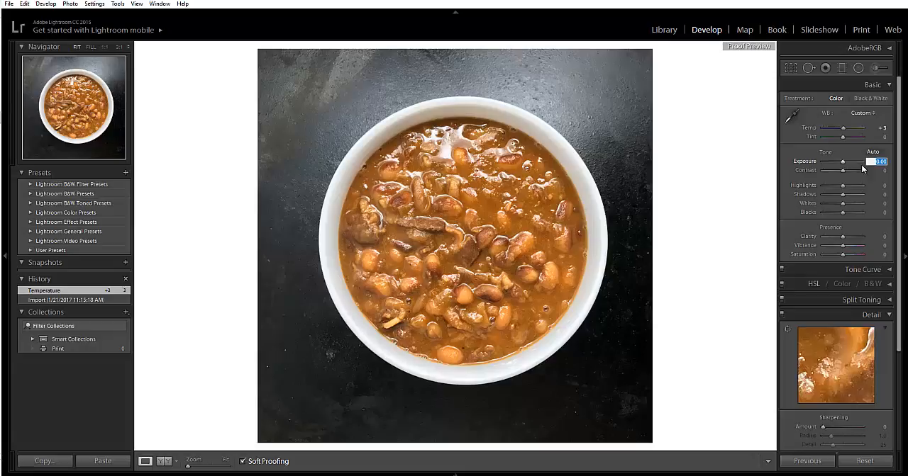
pyautogui.moveTo(679, 89)
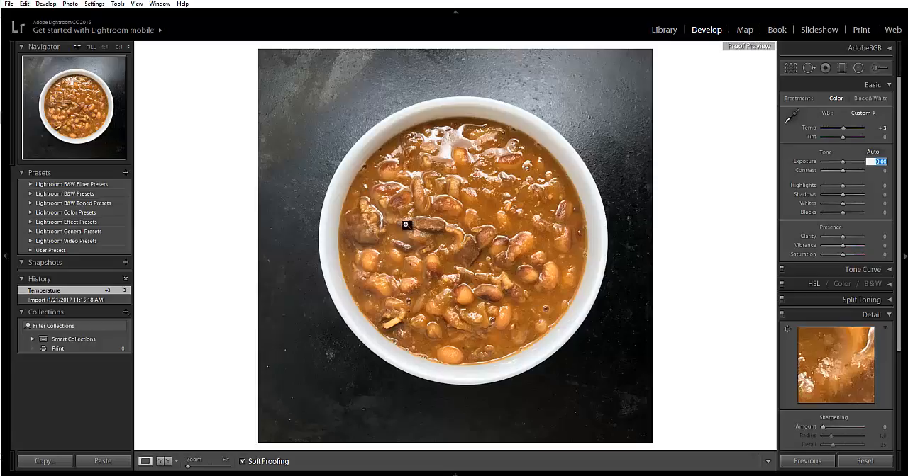
pyautogui.moveTo(702, 226)
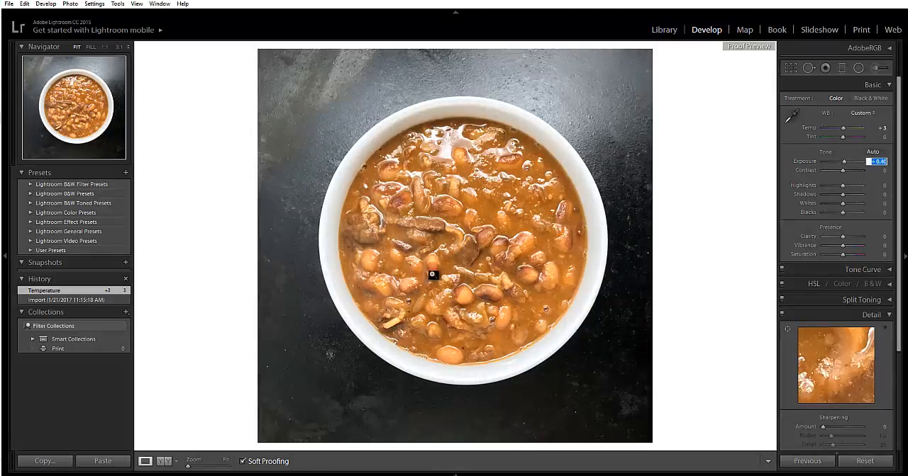
pyautogui.moveTo(505, 290)
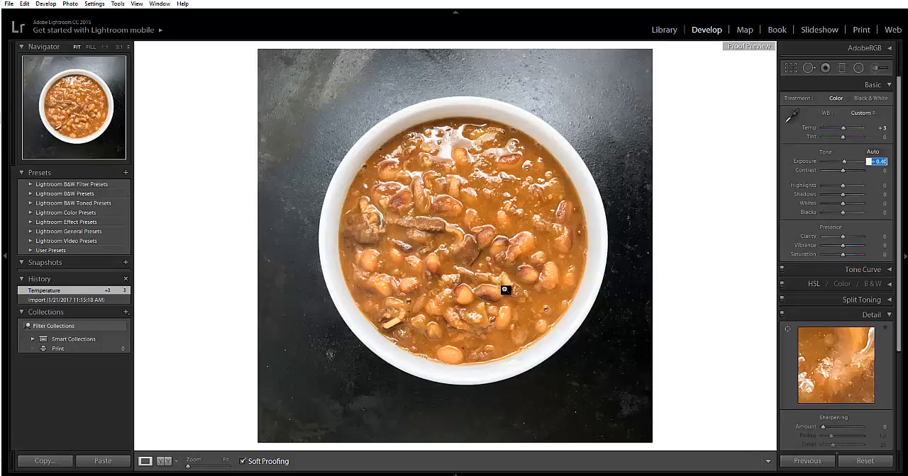
pyautogui.moveTo(257, 238)
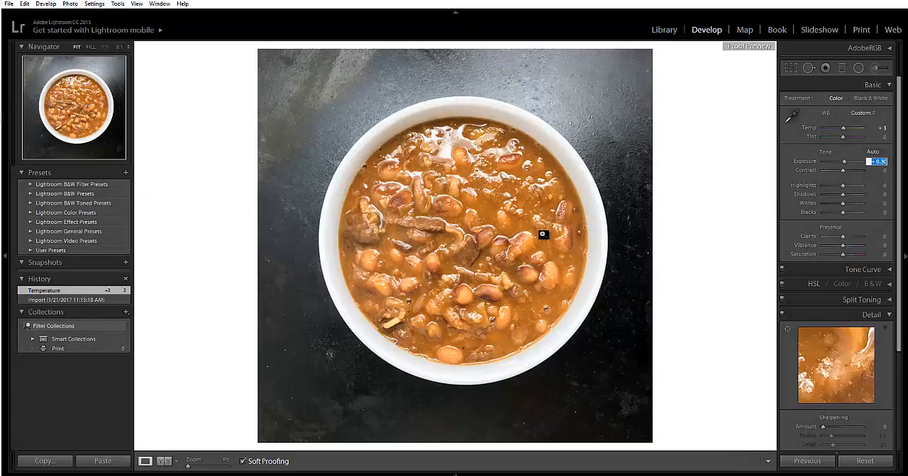
# Set the bean stew photo's exposure to +0.20.
pyautogui.moveTo(850, 162); pyautogui.dragTo(854, 162)
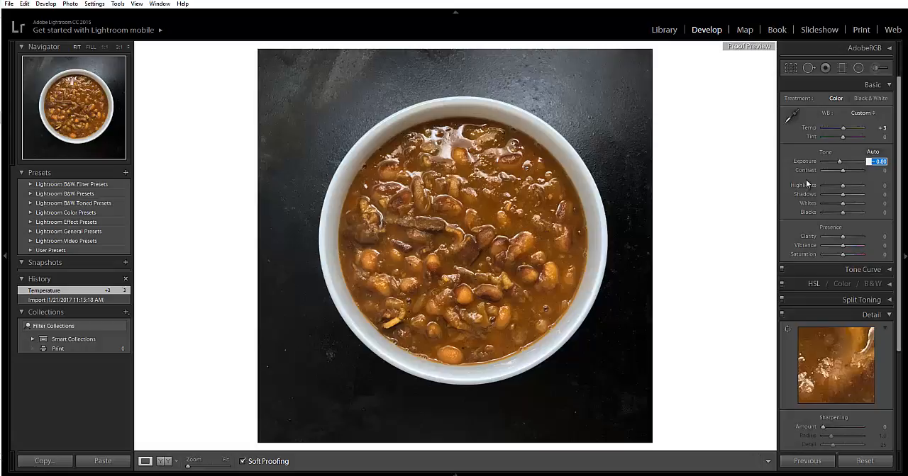
pyautogui.moveTo(705, 263)
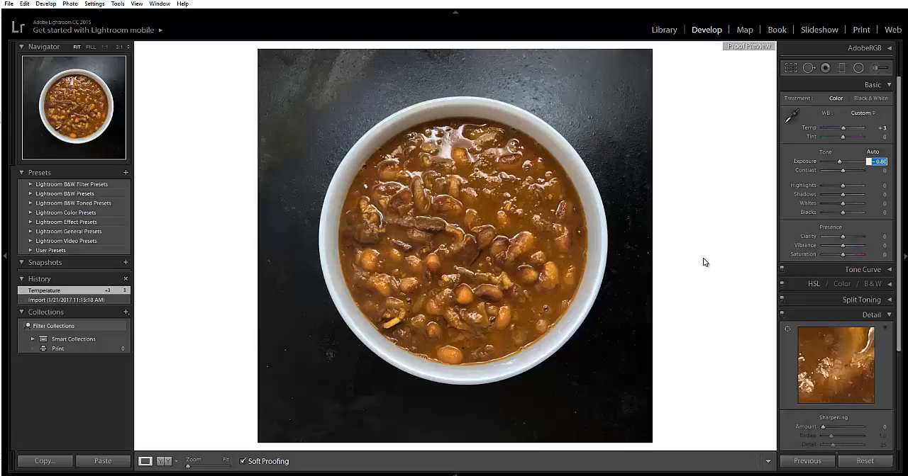
pyautogui.moveTo(847, 162); pyautogui.dragTo(858, 162)
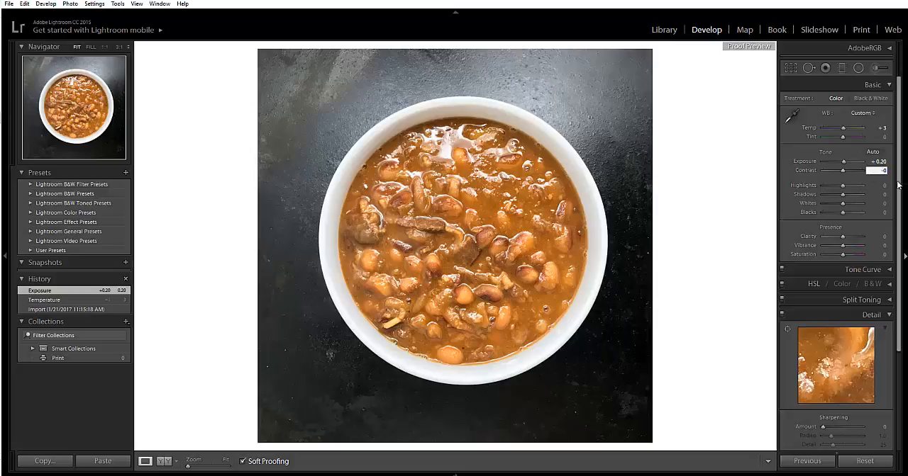
# Change the bean stew photo's contrast, recorded as -20 in the history.
pyautogui.moveTo(858, 171); pyautogui.dragTo(837, 170)
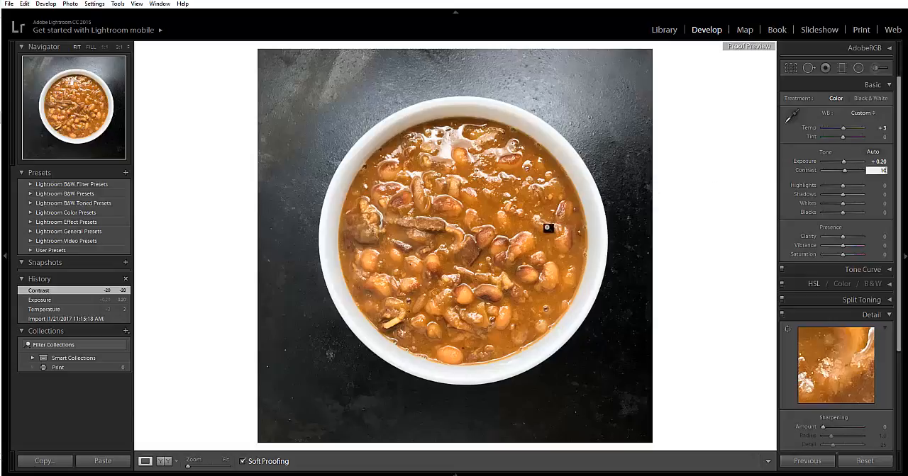
pyautogui.moveTo(508, 224)
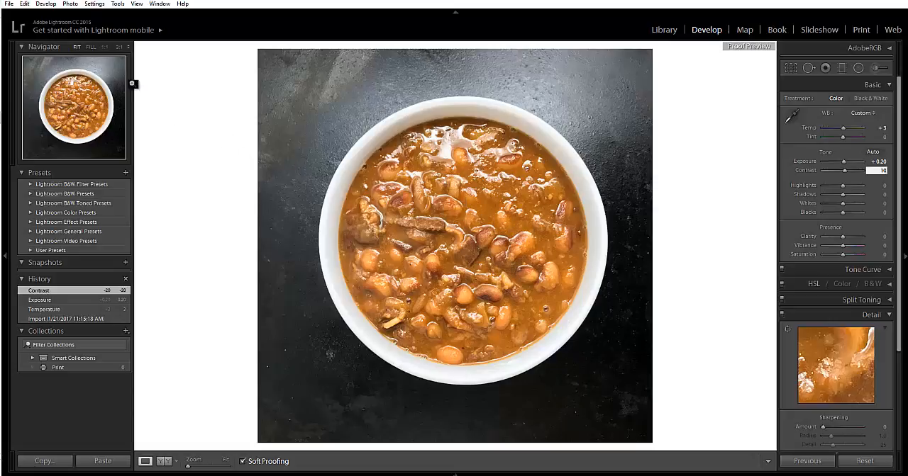
# Export the edited bean stew photo to the Desktop's Untitled Export subfolder.
pyautogui.click(8, 4)
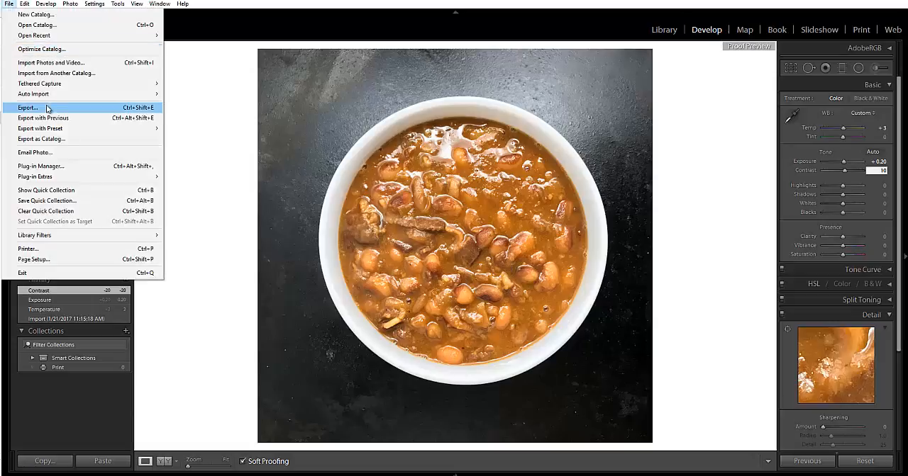
pyautogui.click(28, 108)
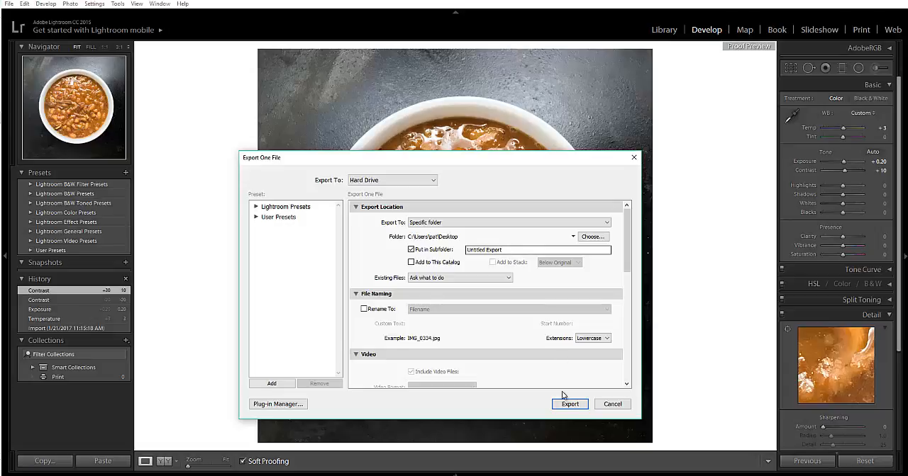
pyautogui.click(570, 404)
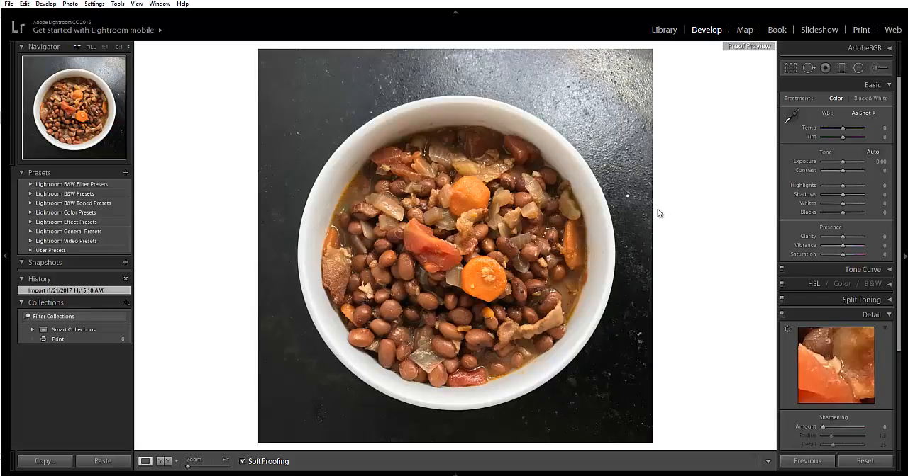
pyautogui.moveTo(753, 148)
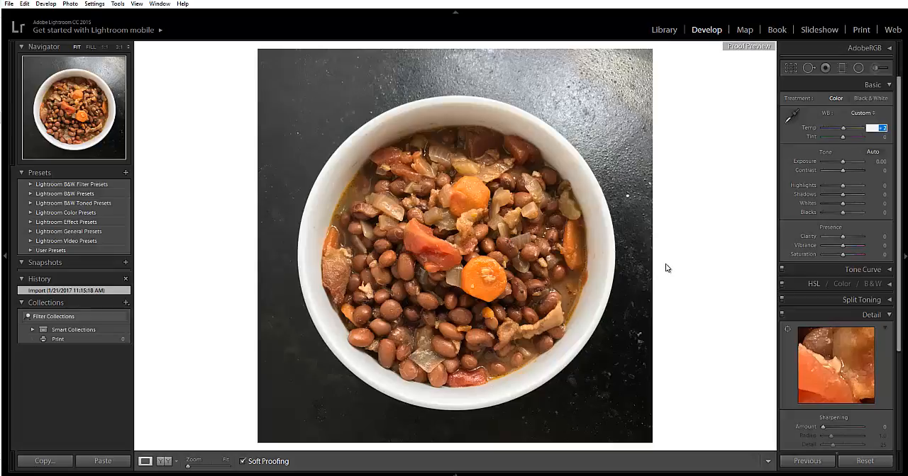
pyautogui.moveTo(851, 182)
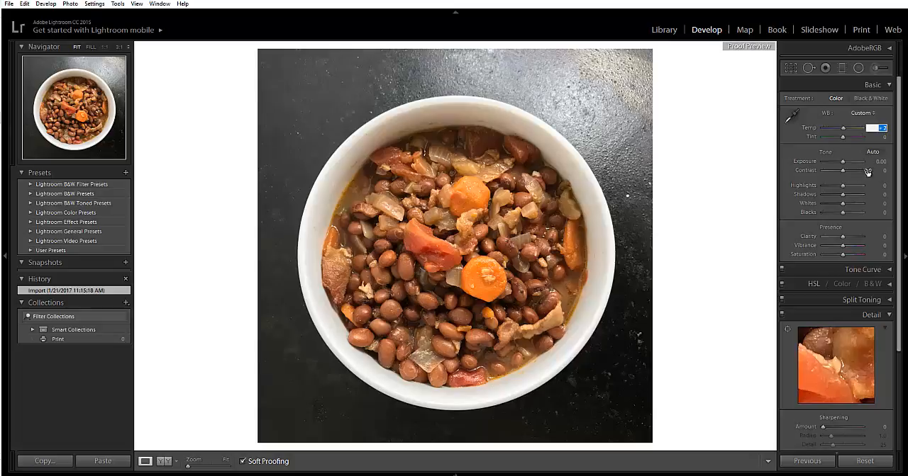
# Give the bean and carrot stew photo Temp +2, exposure +0.30 and contrast +10.
pyautogui.moveTo(844, 127); pyautogui.dragTo(857, 128)
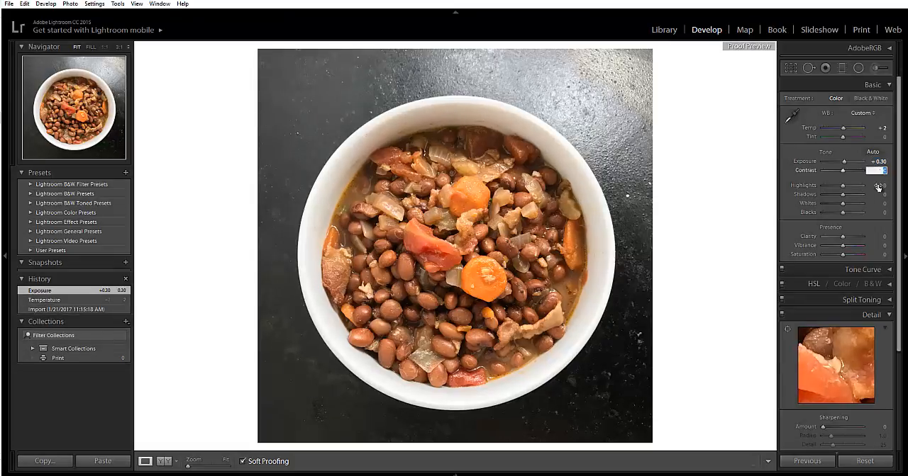
pyautogui.moveTo(851, 170); pyautogui.dragTo(858, 170)
pyautogui.write('10')
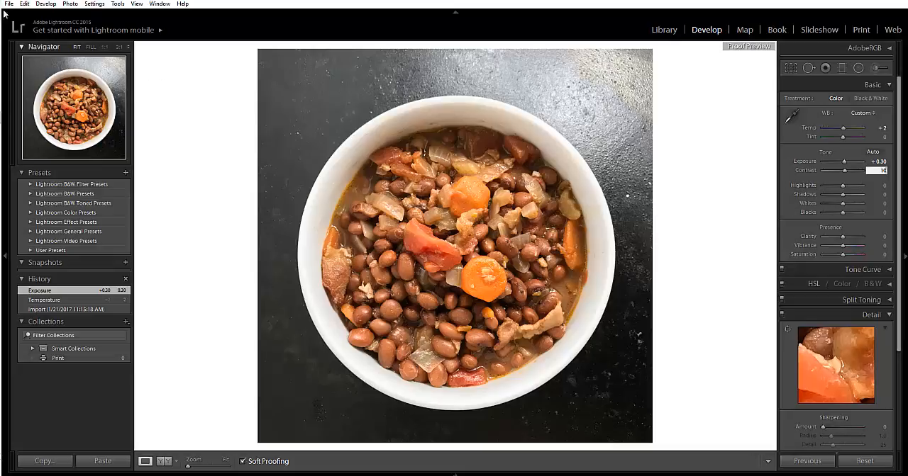
# Export the edited bean and carrot stew photo to the Untitled Export subfolder.
pyautogui.click(9, 4)
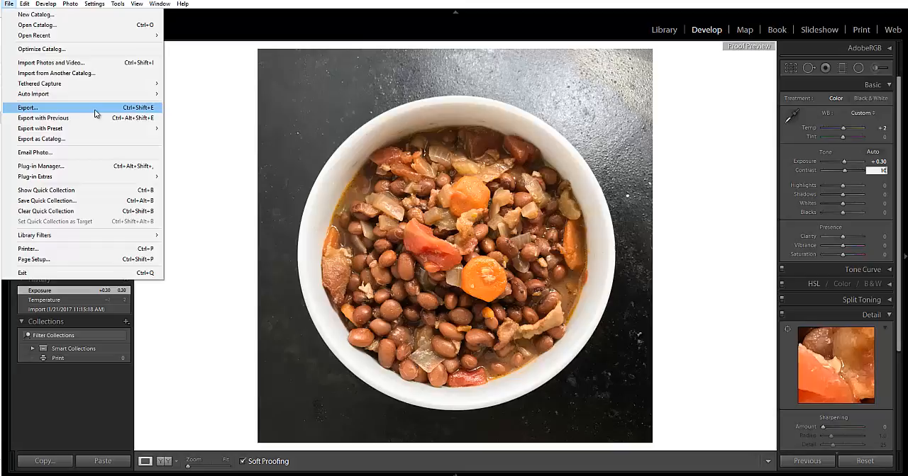
pyautogui.click(28, 108)
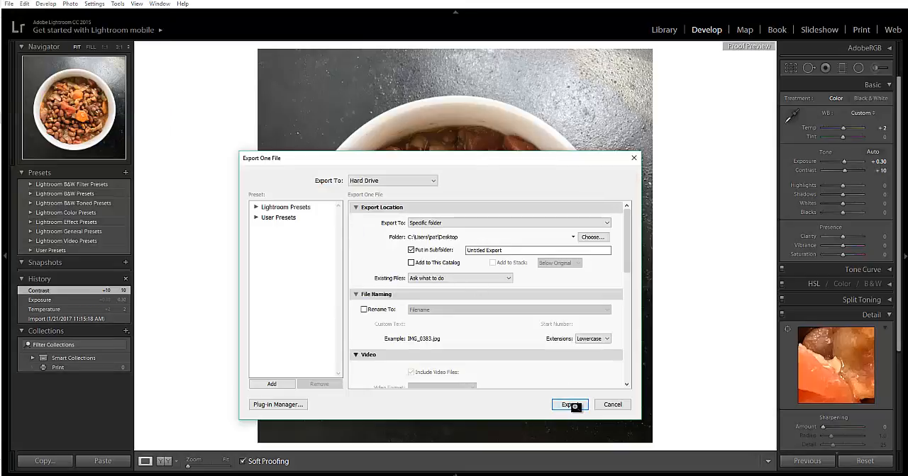
pyautogui.click(570, 405)
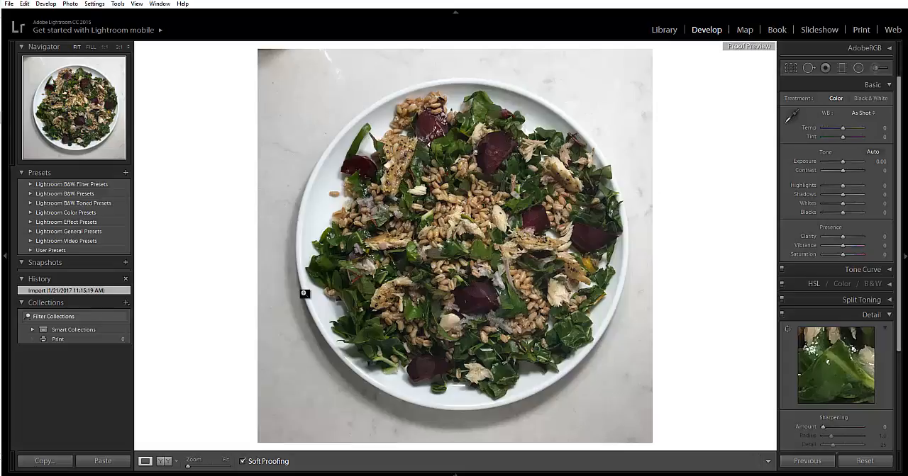
pyautogui.moveTo(636, 436)
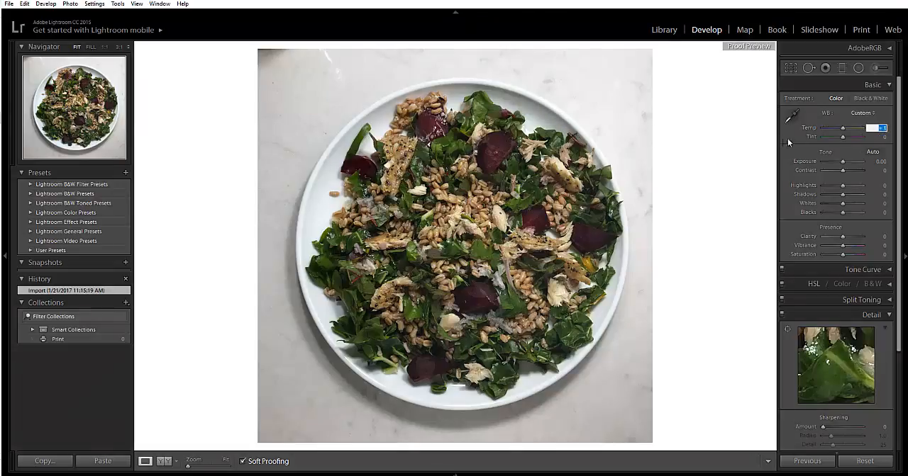
pyautogui.moveTo(772, 148)
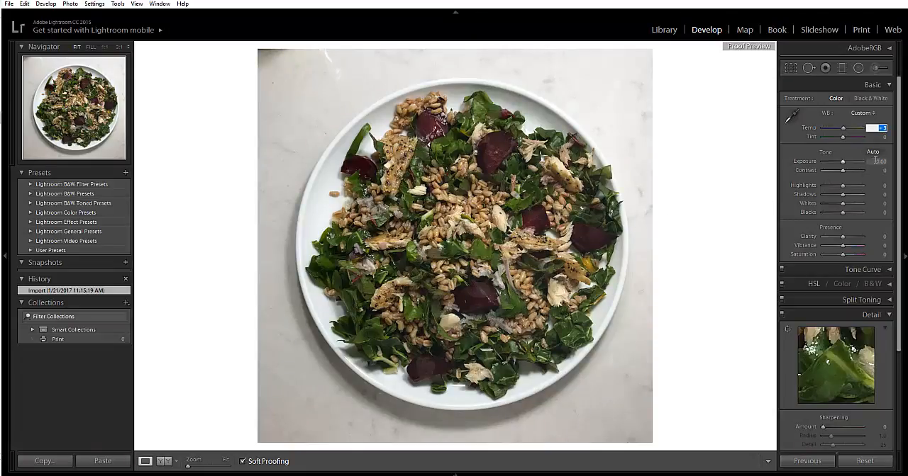
# Warm the beet-and-greens salad photo to Temp +3 and set exposure to +0.50.
pyautogui.moveTo(855, 129); pyautogui.dragTo(860, 129)
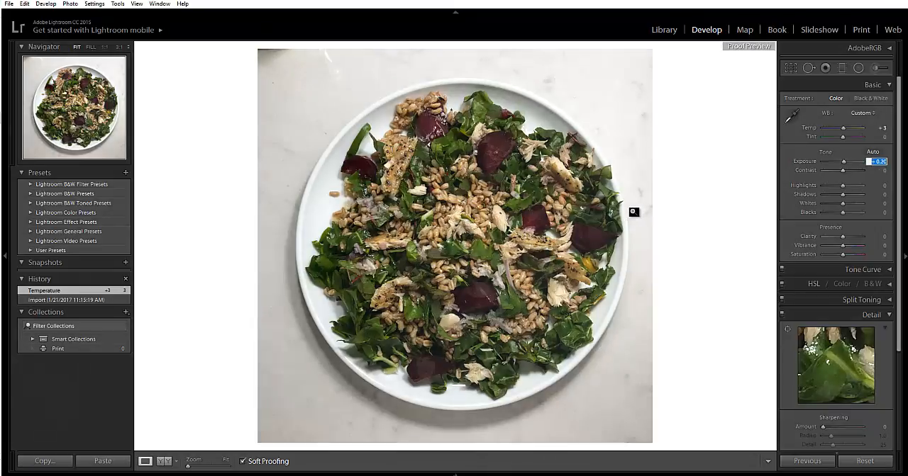
pyautogui.moveTo(851, 161); pyautogui.dragTo(848, 161)
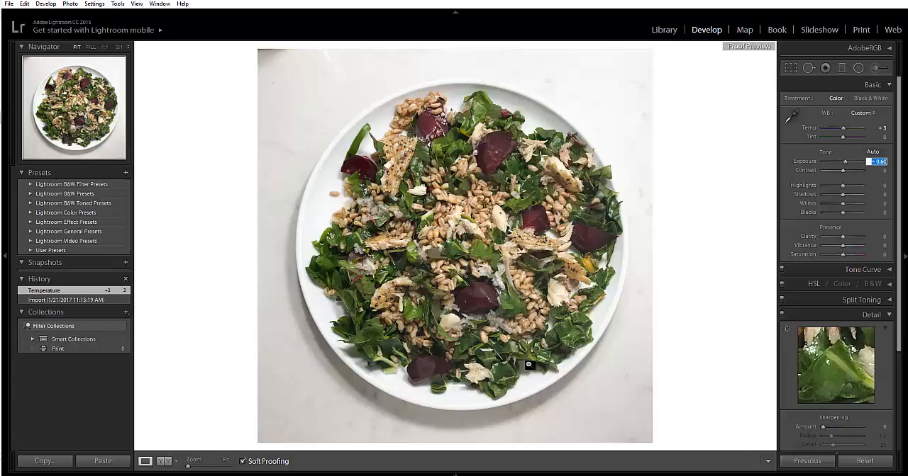
pyautogui.moveTo(858, 161); pyautogui.dragTo(862, 162)
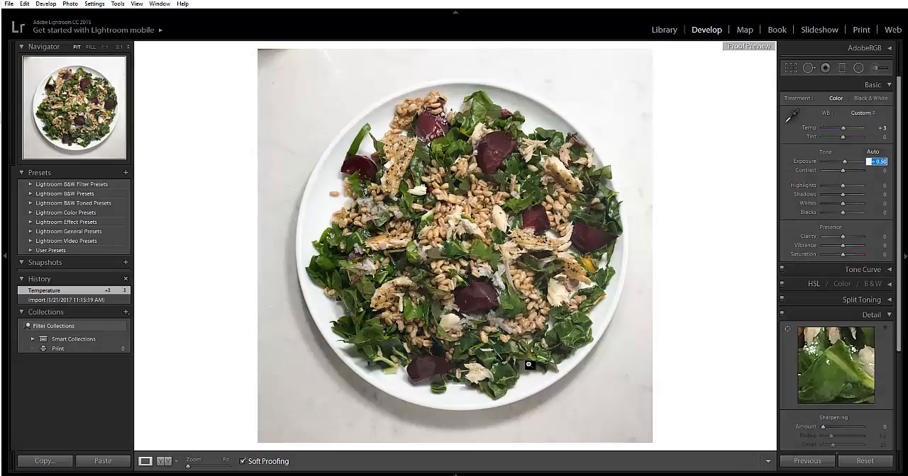
pyautogui.moveTo(567, 351)
pyautogui.write('20')
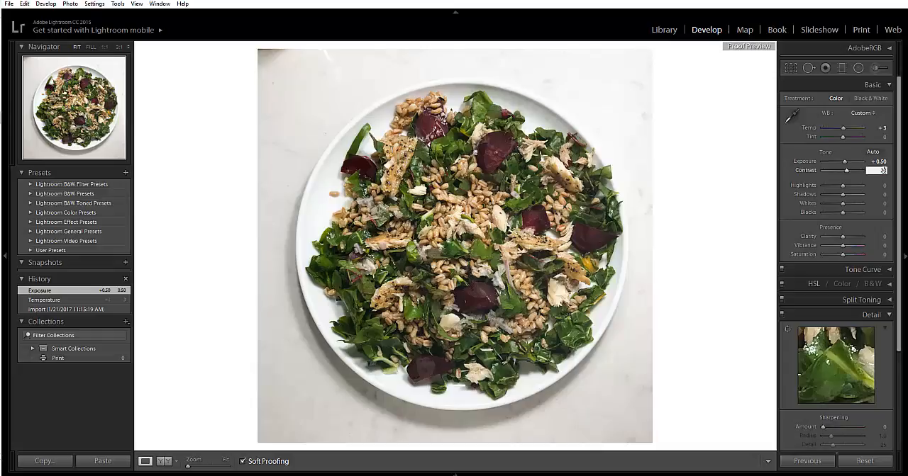
# Drag the Contrast slider to raise the beet-and-greens salad photo's contrast to +15.
pyautogui.moveTo(865, 170); pyautogui.dragTo(847, 170)
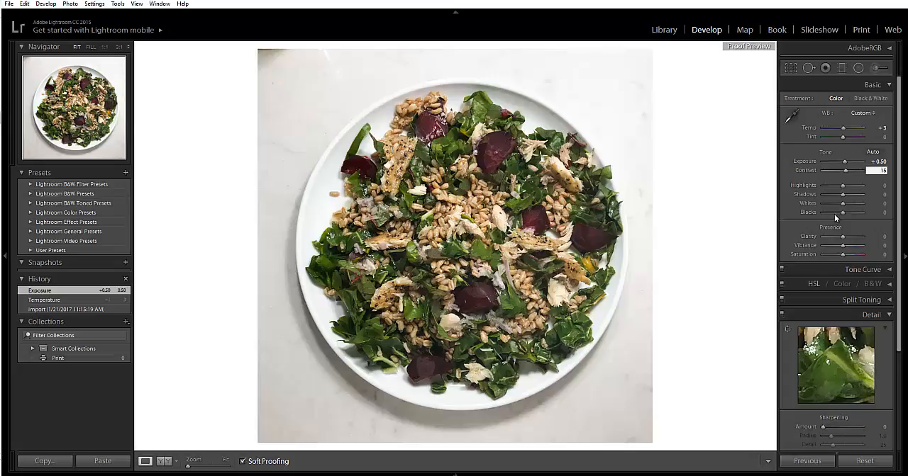
pyautogui.moveTo(504, 208)
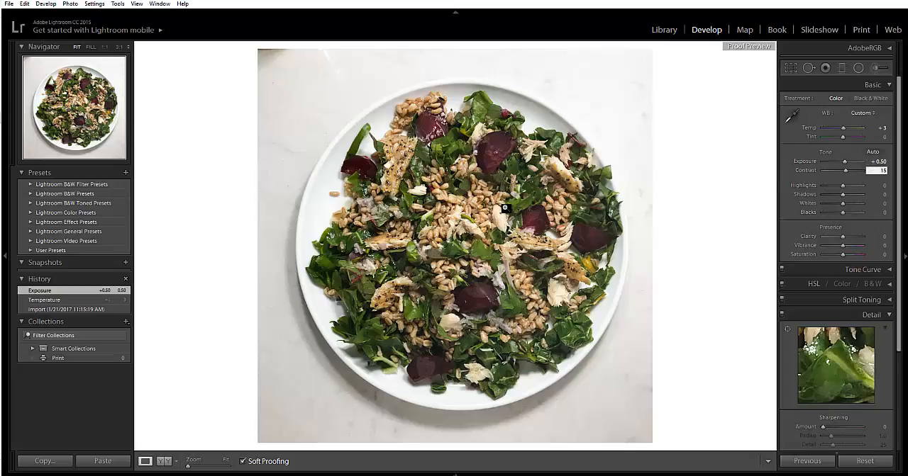